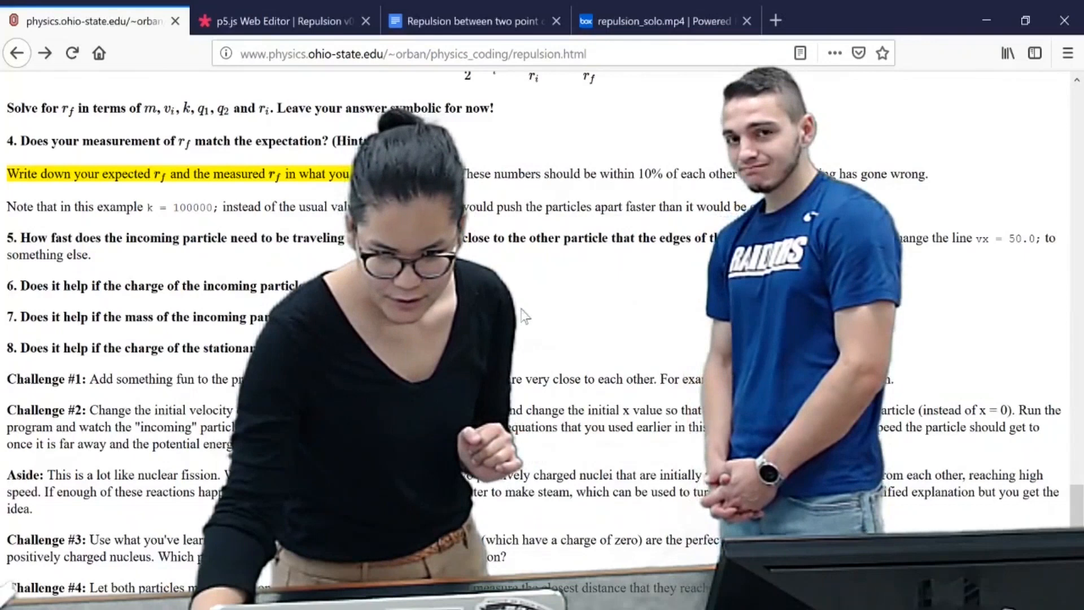
Step: Switch to the repulsion sketch and run it with initial velocity vx = 60.0
click(284, 21)
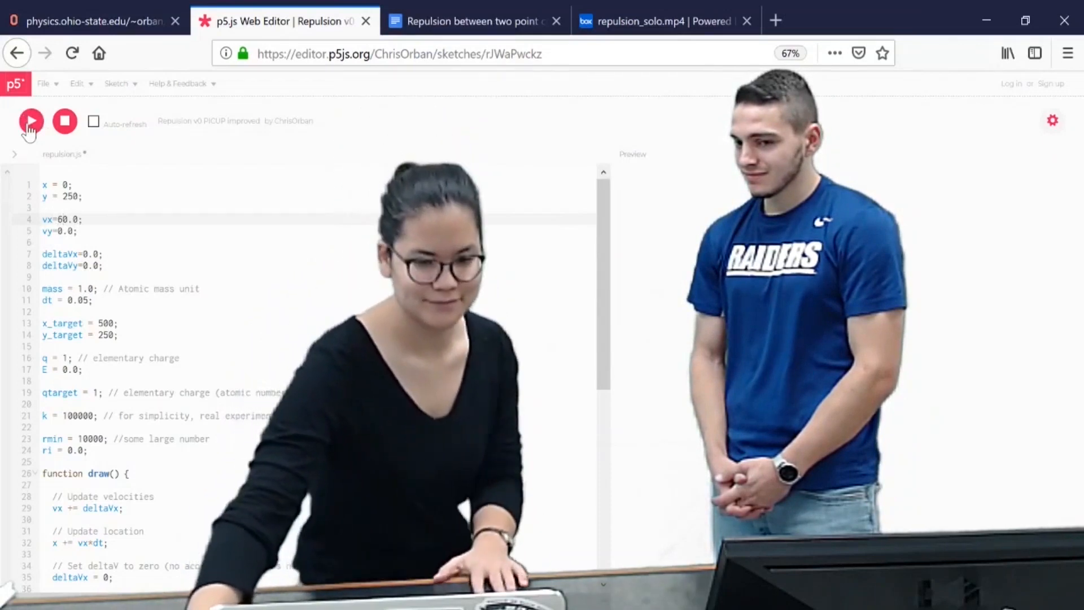
click(30, 120)
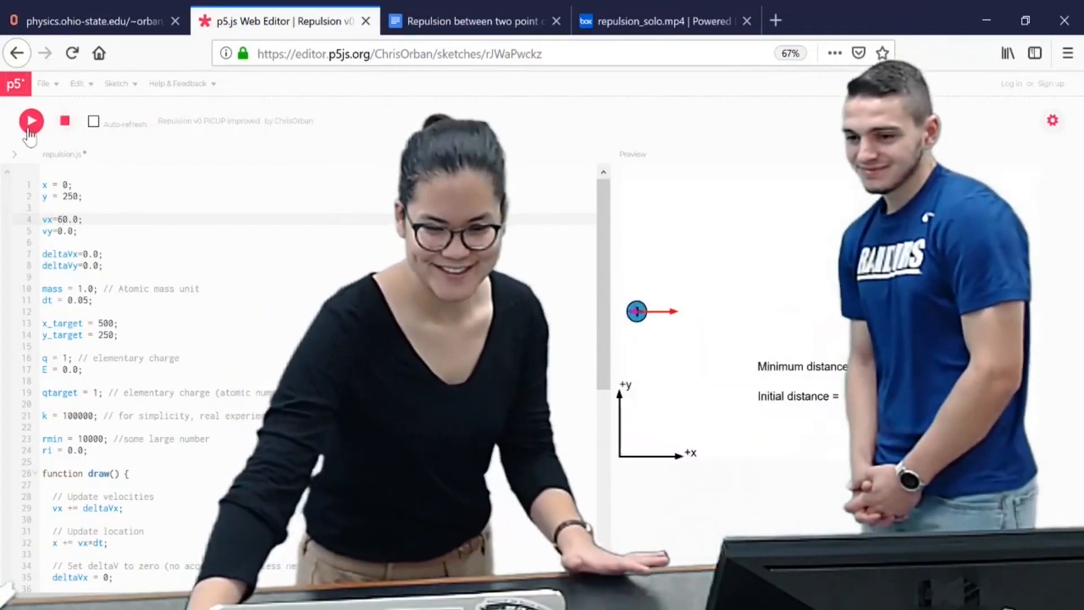
click(30, 120)
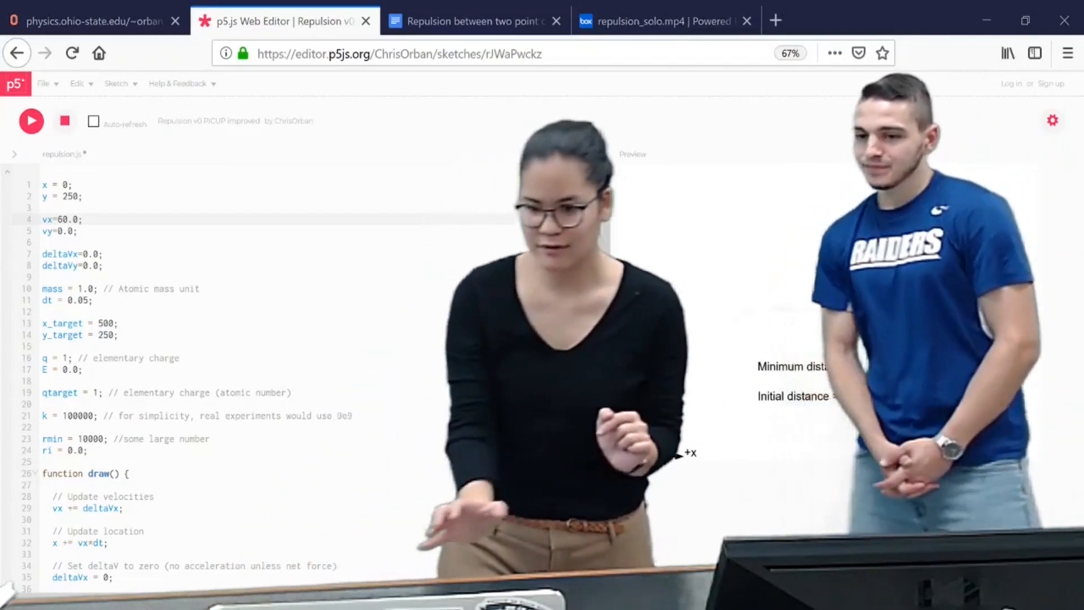
Step: Set vx to 70.0 and rerun, giving a minimum distance of 37.73
click(30, 120)
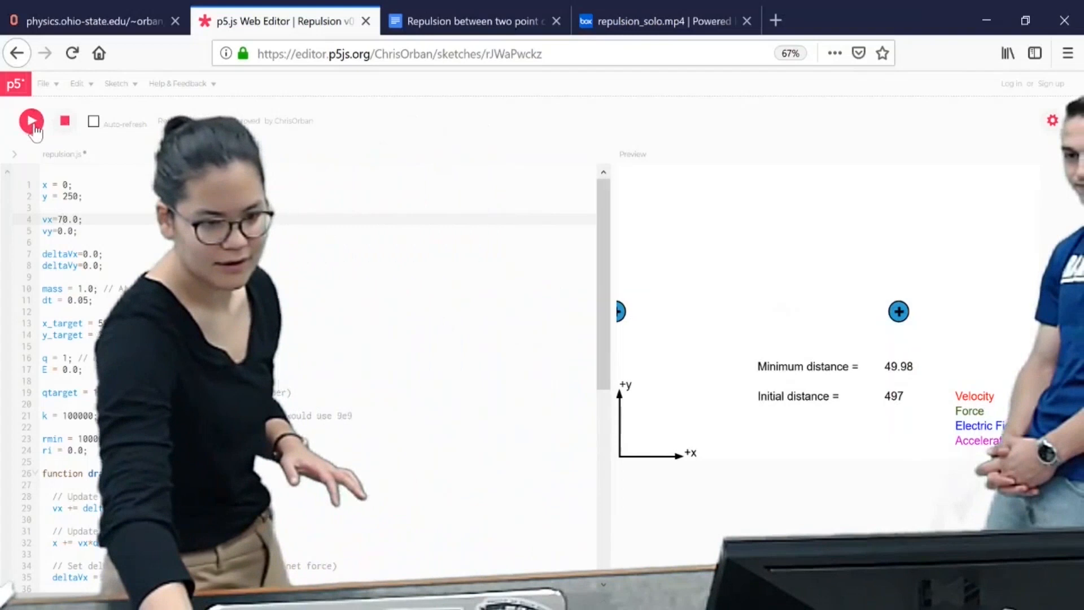
click(31, 120)
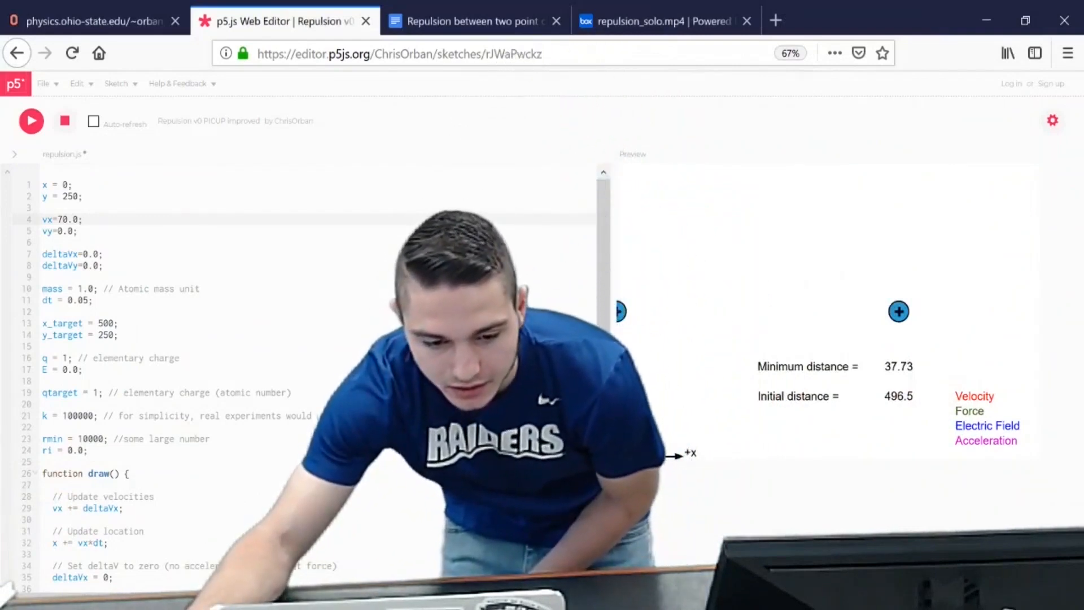
Step: Scroll through the code and set qtarget on line 19 to 2, keeping vx at 70.0
scroll(down, 3)
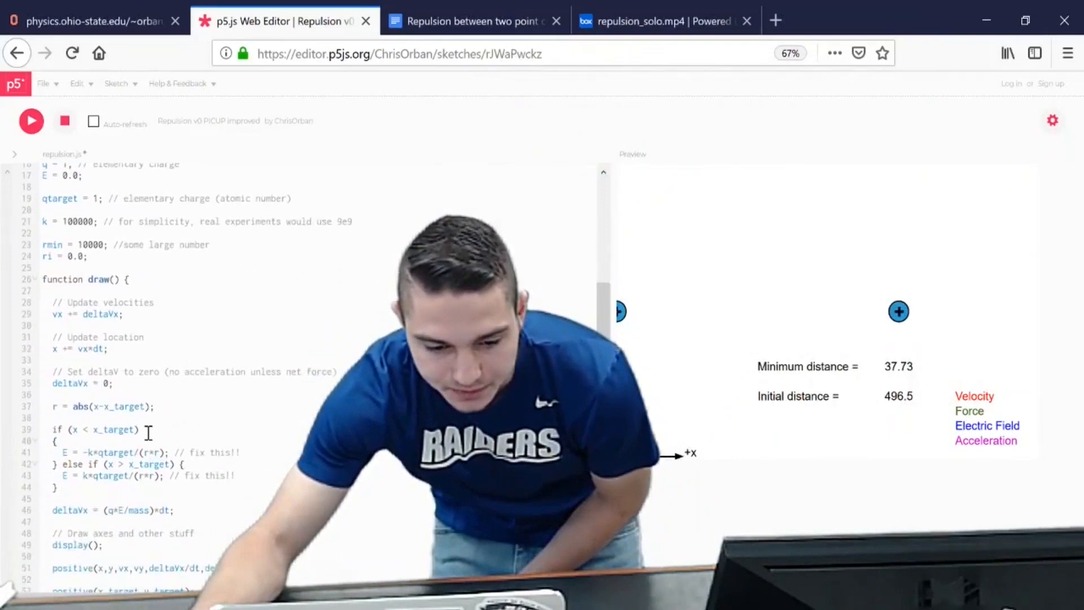
scroll(down, 3)
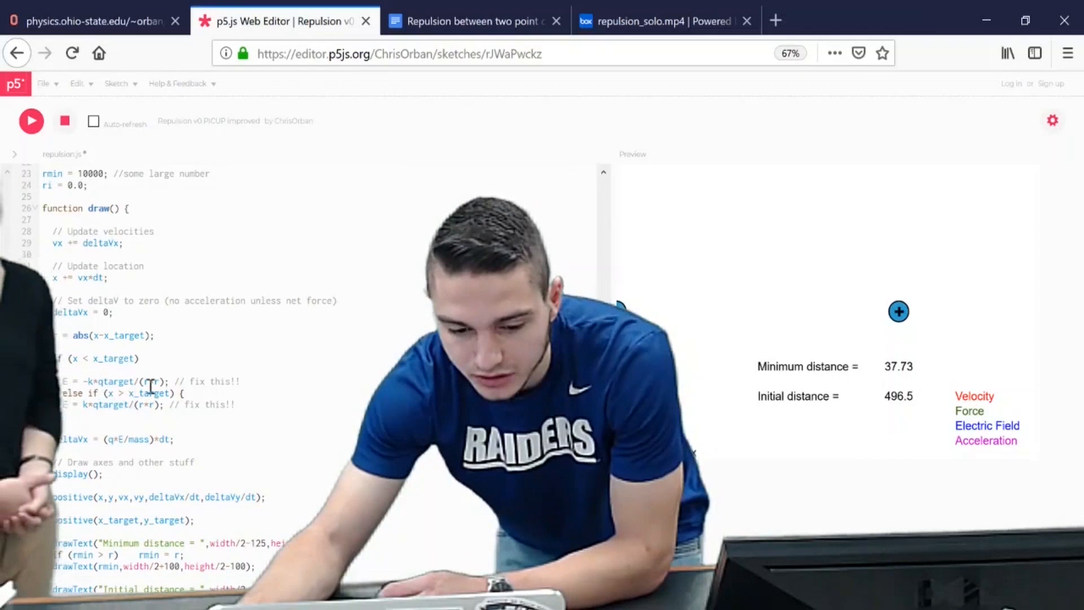
scroll(up, 3)
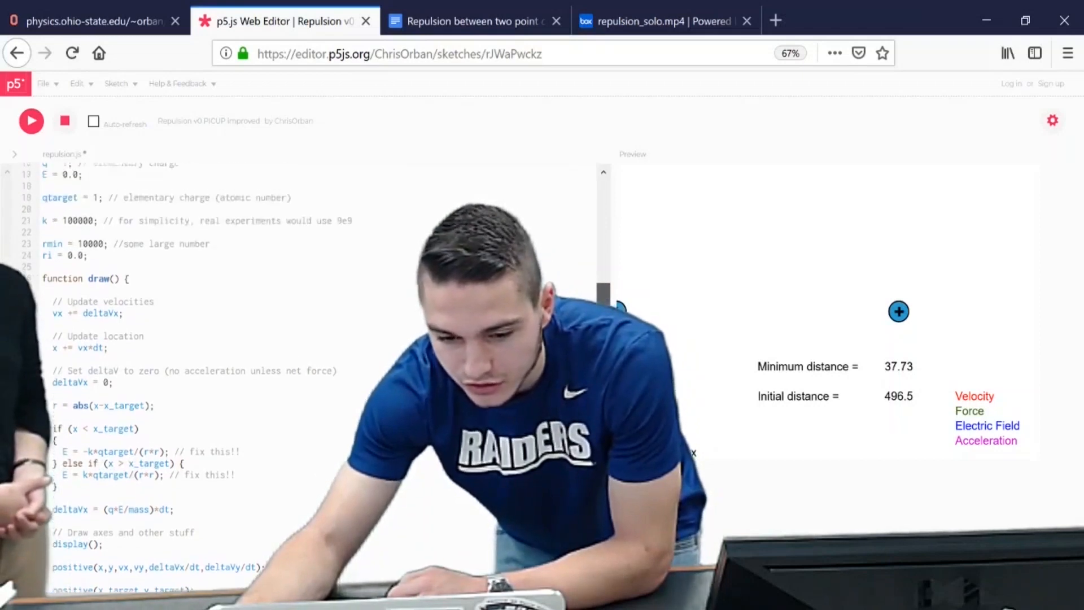
scroll(up, 3)
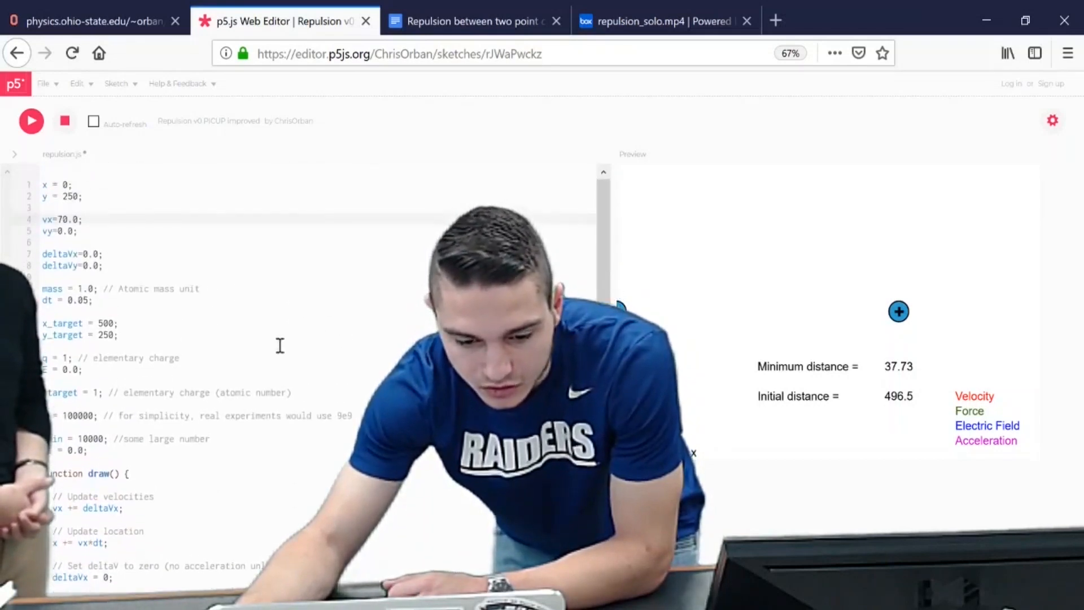
scroll(down, 3)
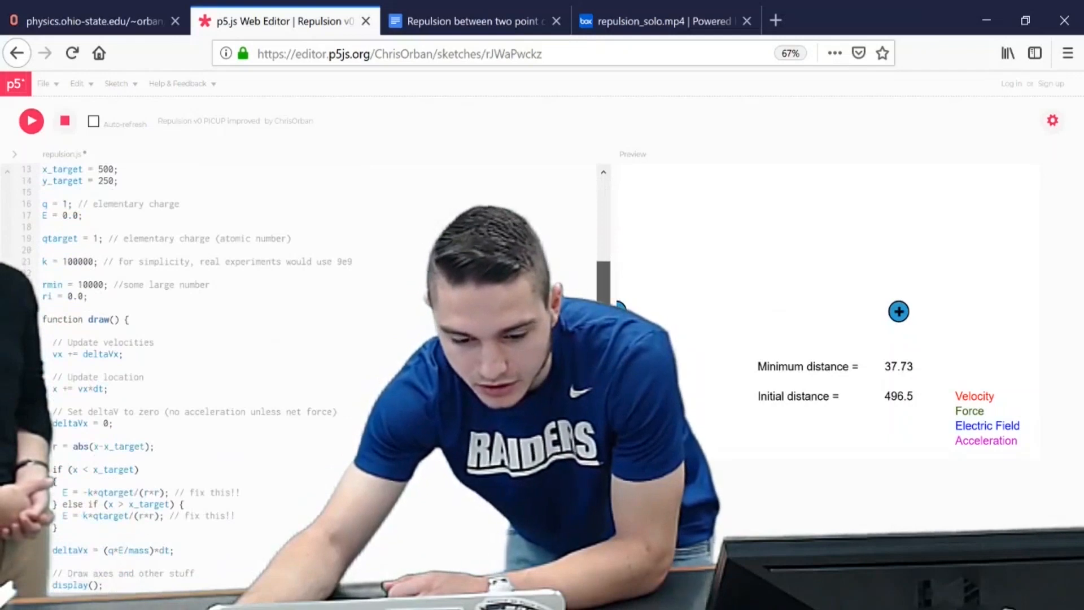
scroll(up, 3)
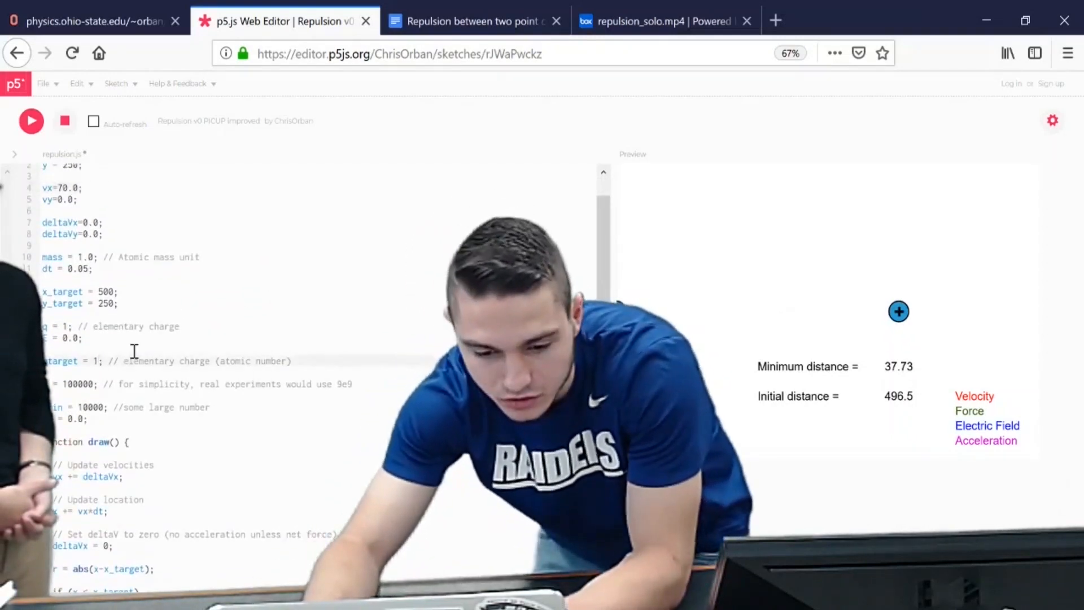
text(2)
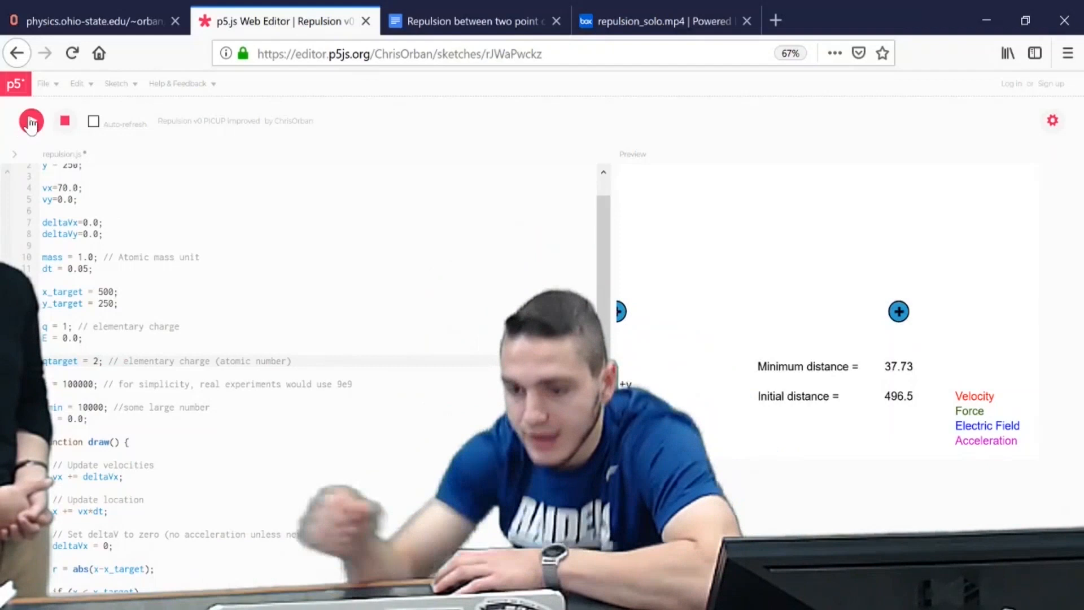
Step: Run with qtarget 2, then with vx back at 50.0, giving minimum distance 68.94
click(31, 120)
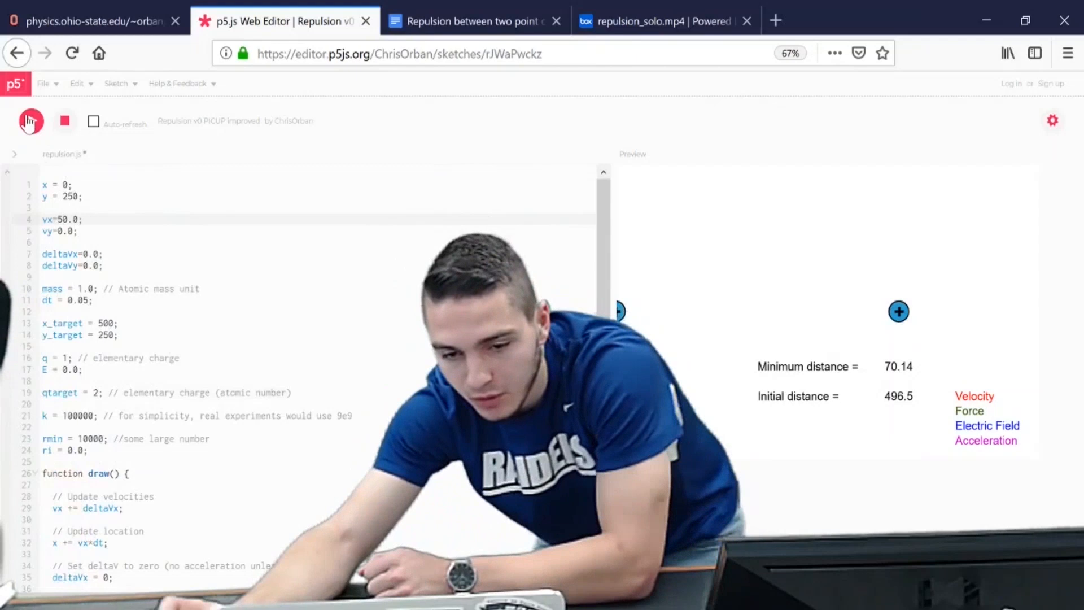
click(30, 121)
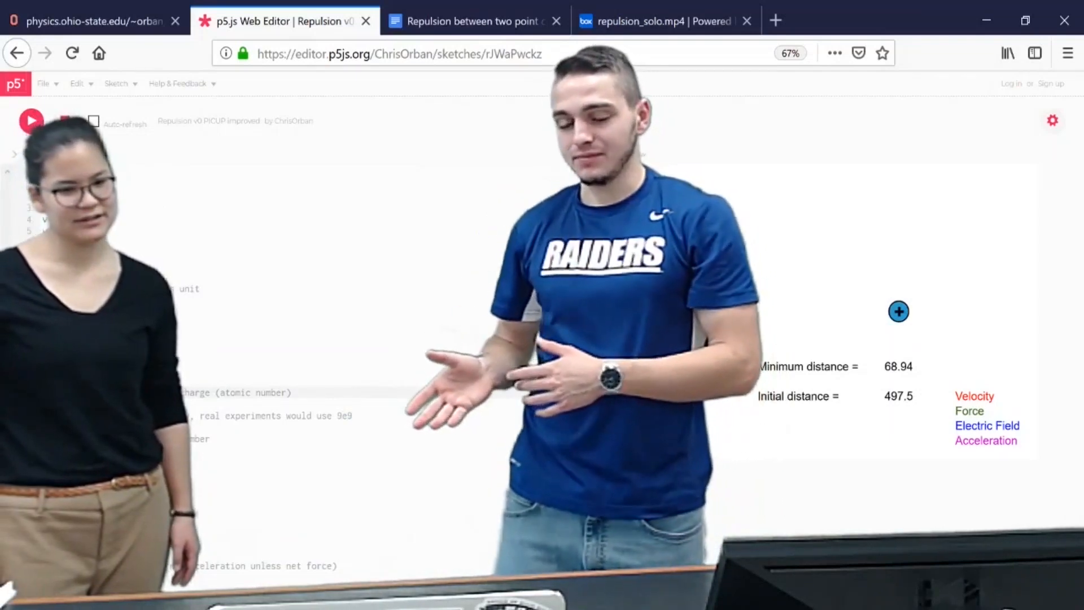
Step: Set qtarget to 0.5 and rerun, reducing the minimum distance to 37.03
click(30, 121)
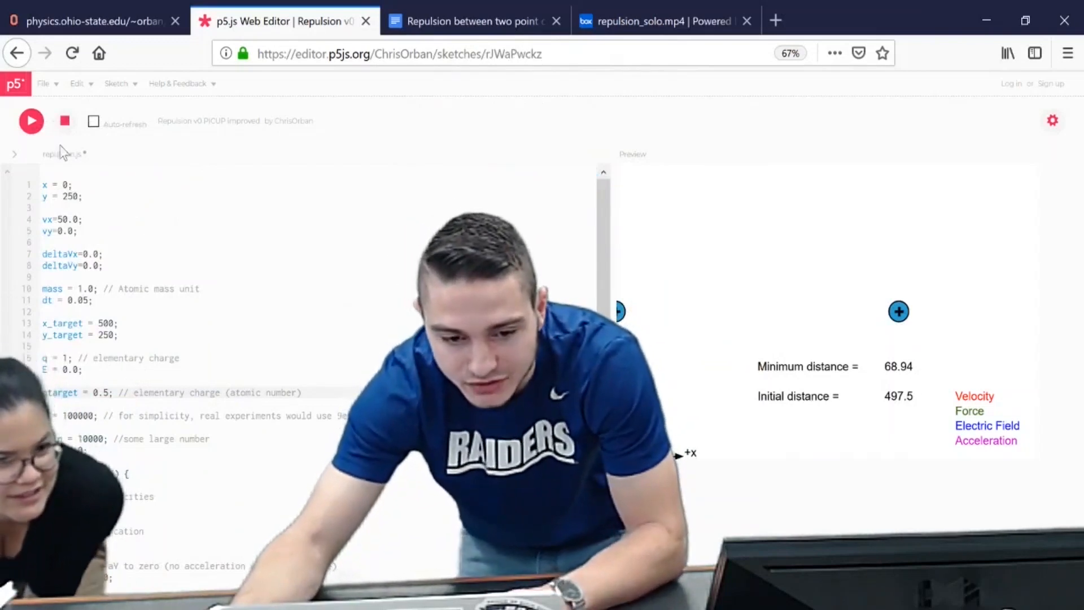
click(31, 120)
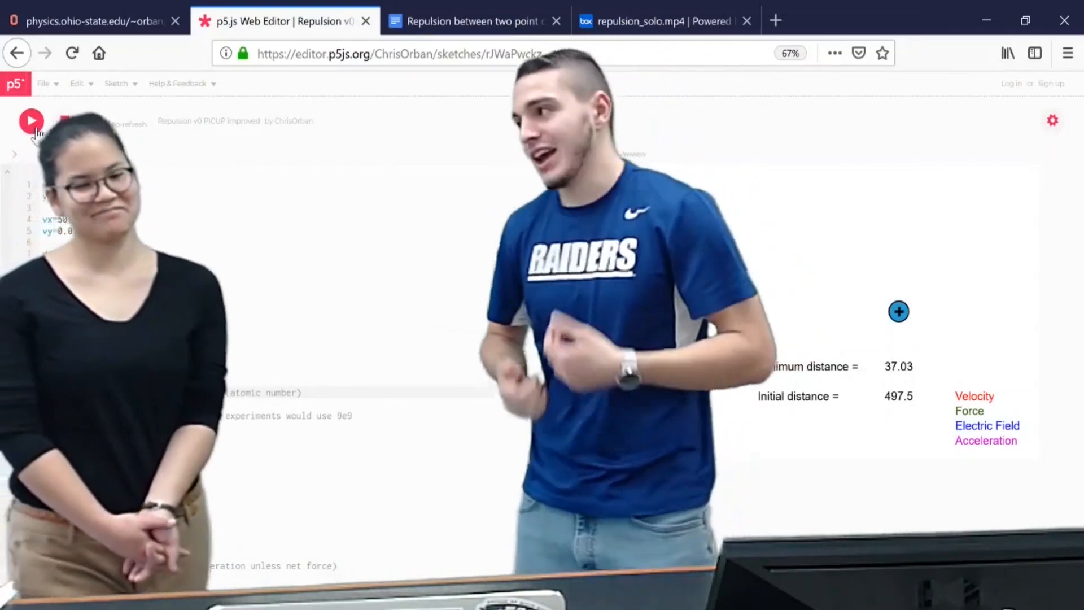
Step: Set mass on line 10 to 2.0 and qtarget back to 1, then rerun the simulation
click(30, 121)
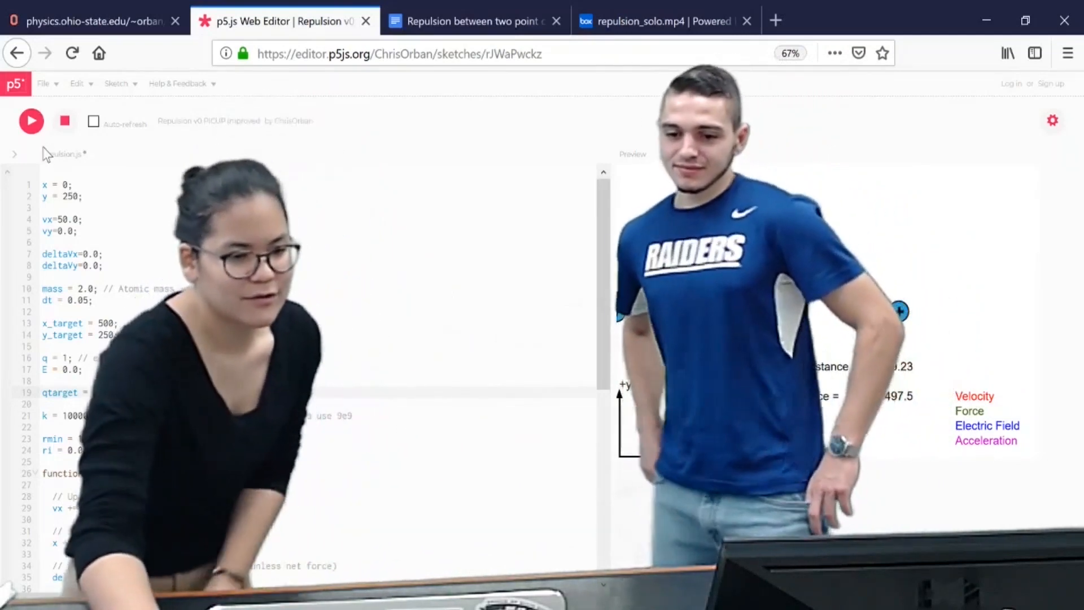
click(31, 120)
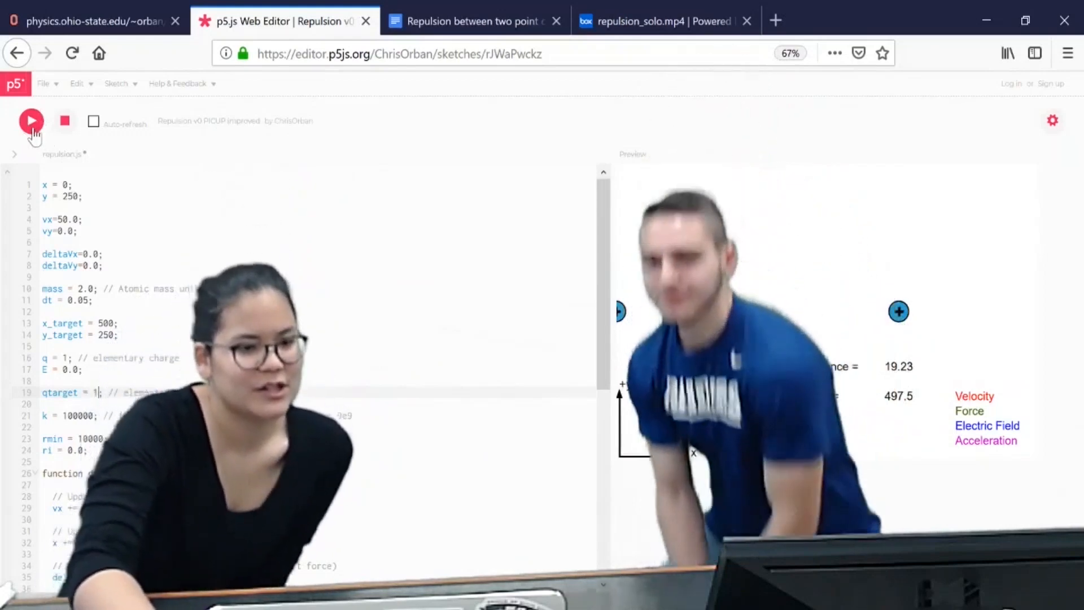
click(30, 120)
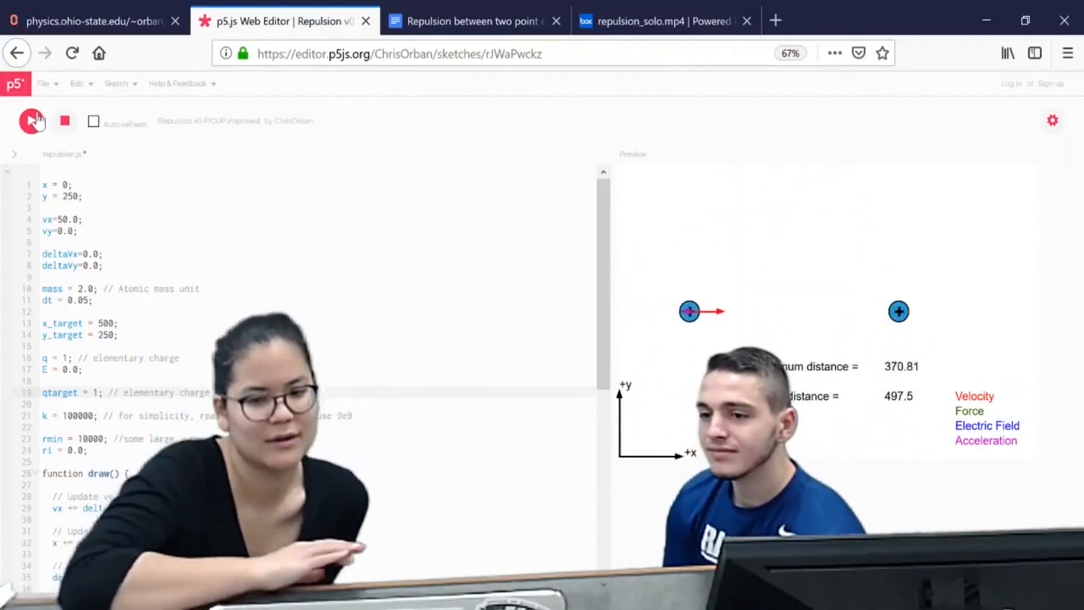